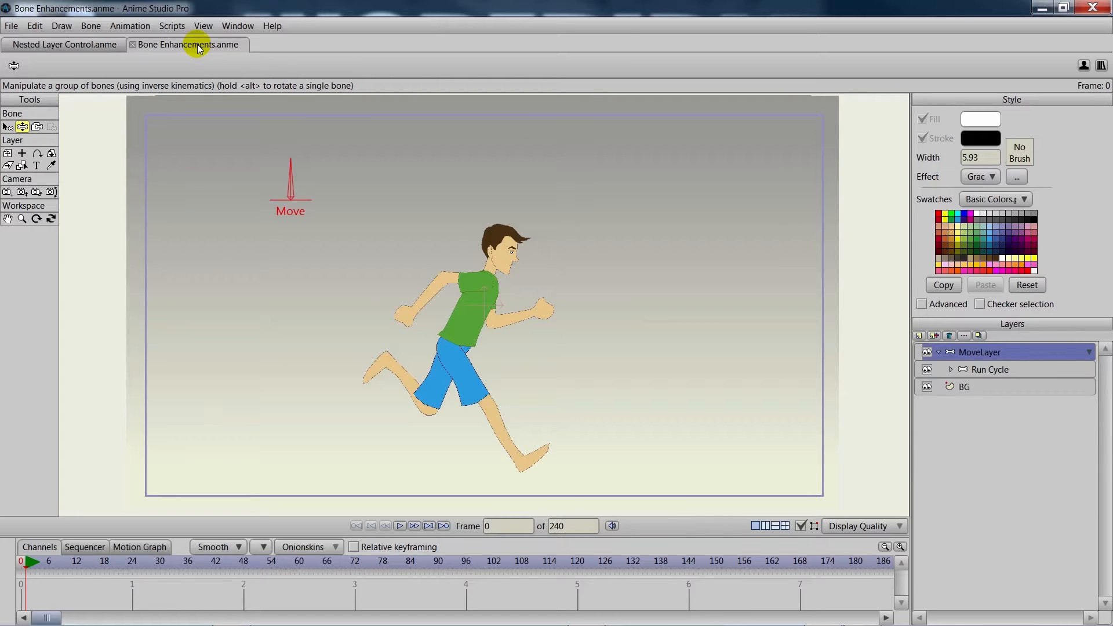
- Switch to Bone Enhancements.anme, select the Run Cycle layer, and play the run cycle
left_click(414, 526)
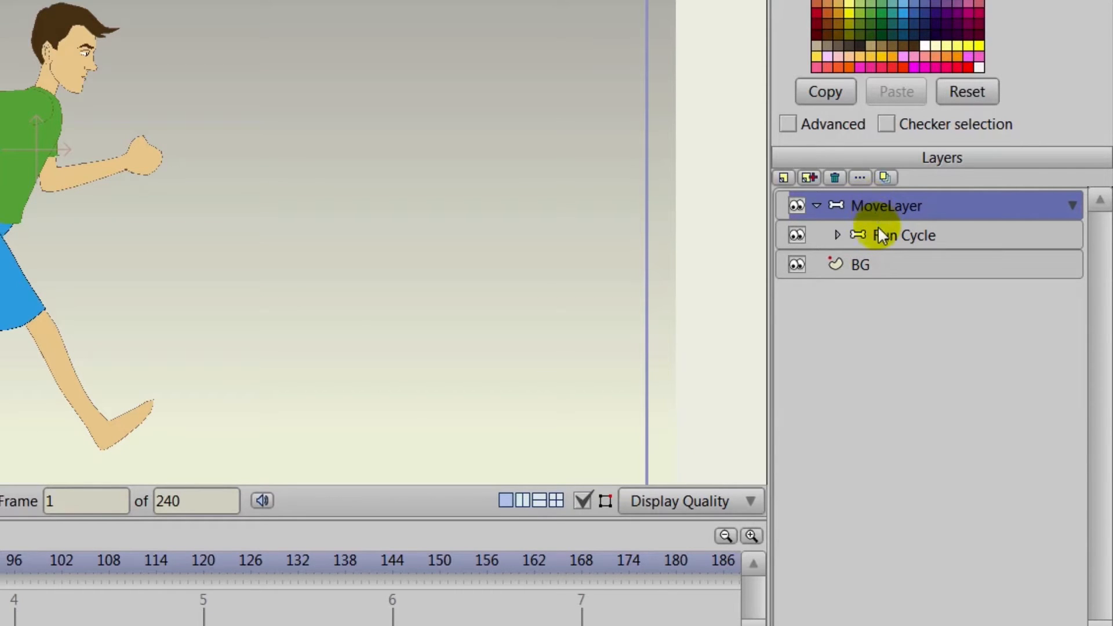
left_click(904, 235)
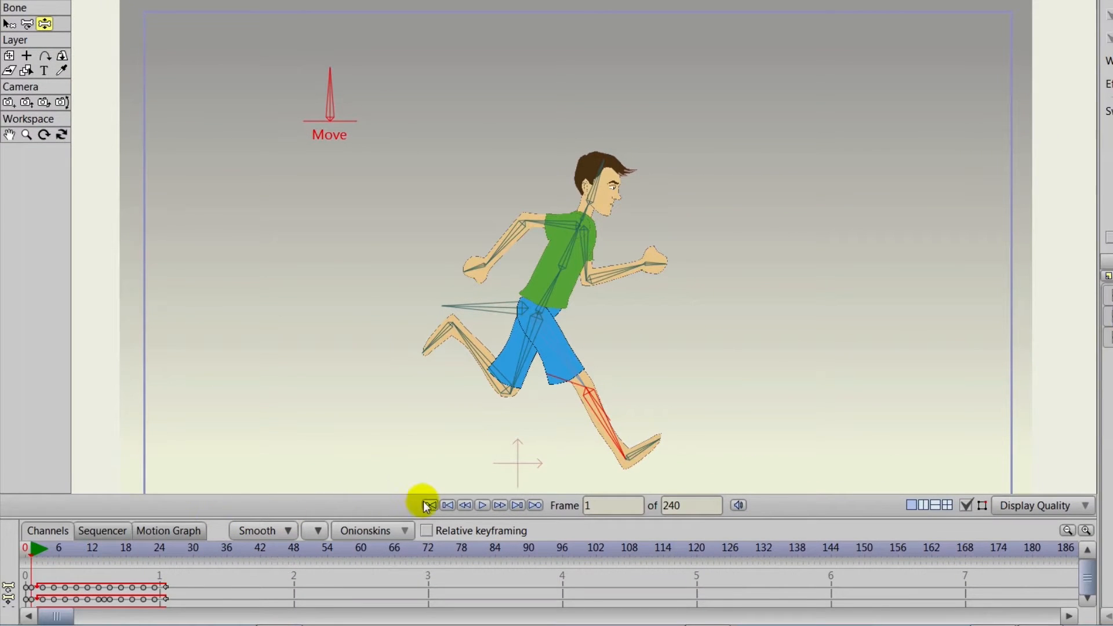
left_click(482, 505)
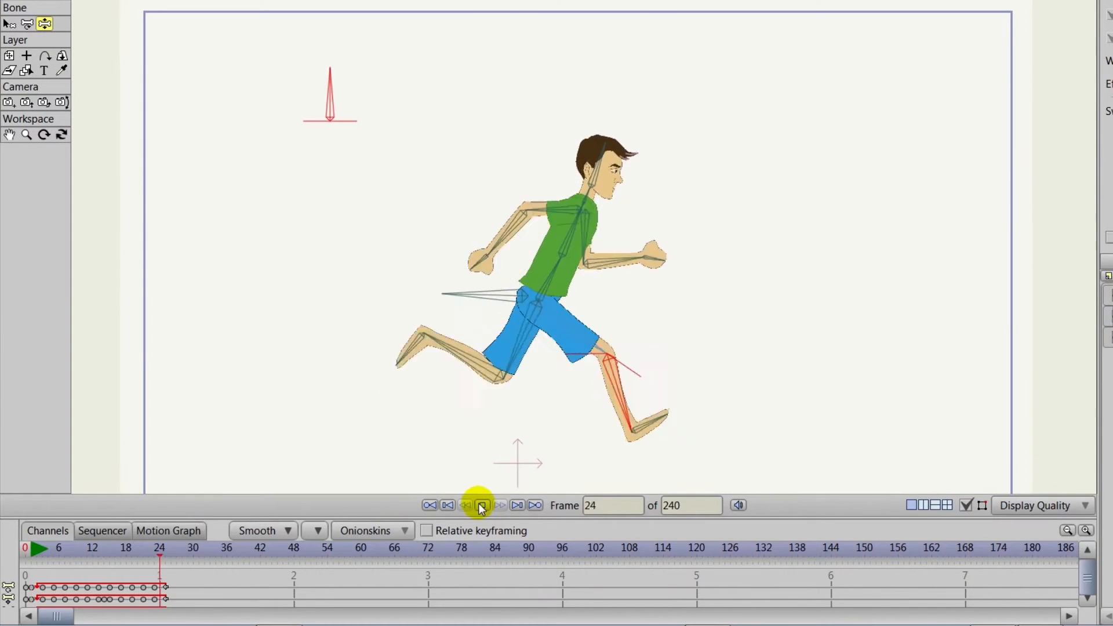
left_click(482, 505)
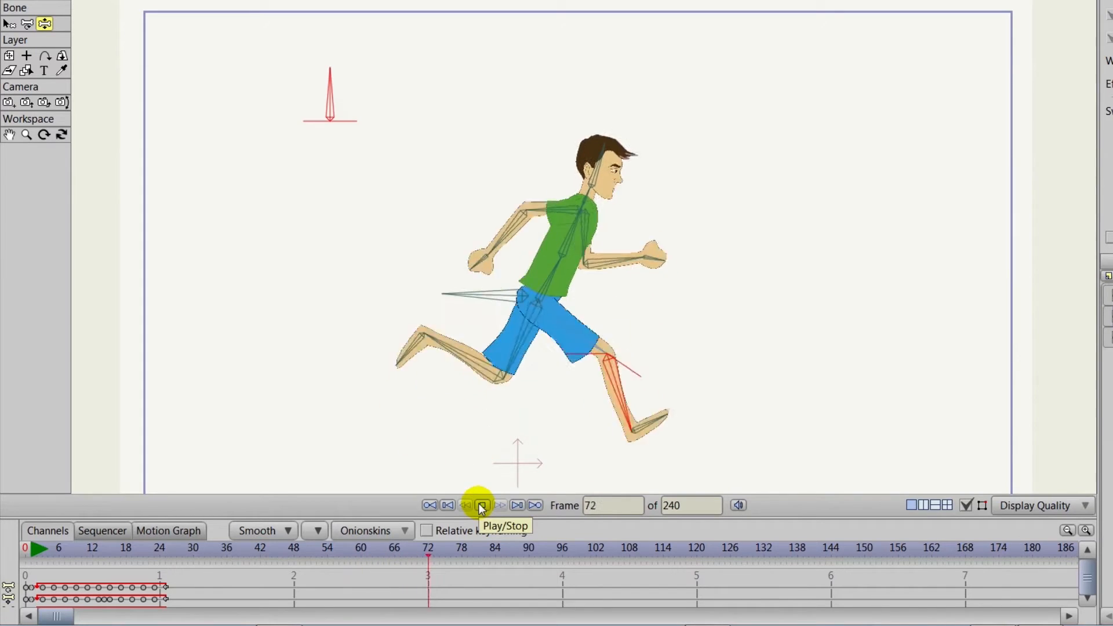
left_click(482, 504)
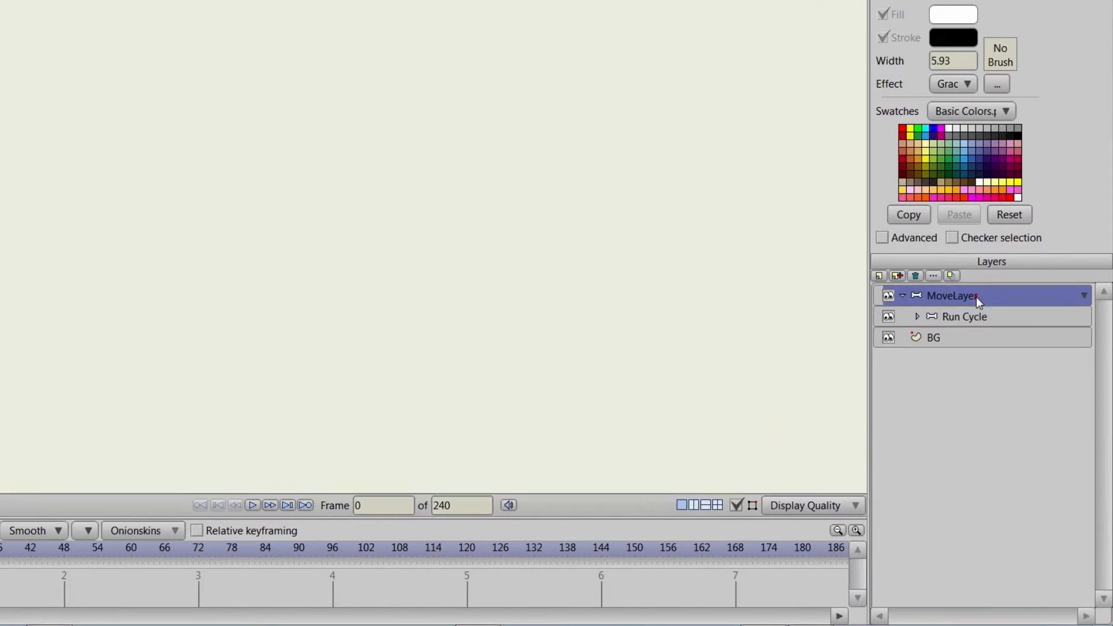
- On MoveLayer, retime the left-to-right move keyframes so the trip ends at frame 48
left_click(951, 295)
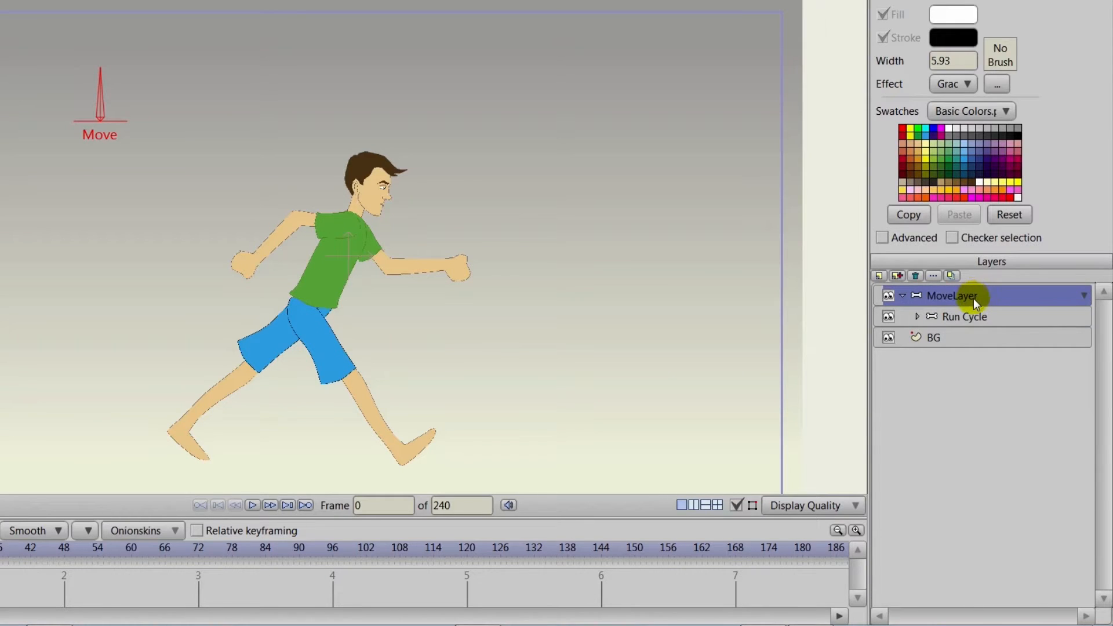
mouse_move(56, 382)
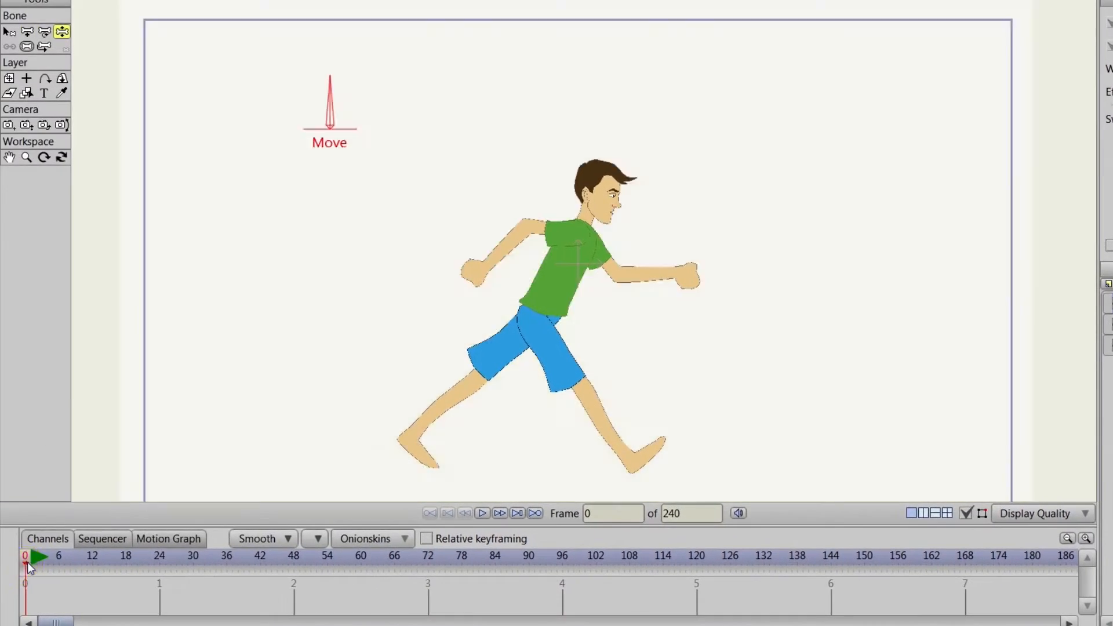
left_click(499, 513)
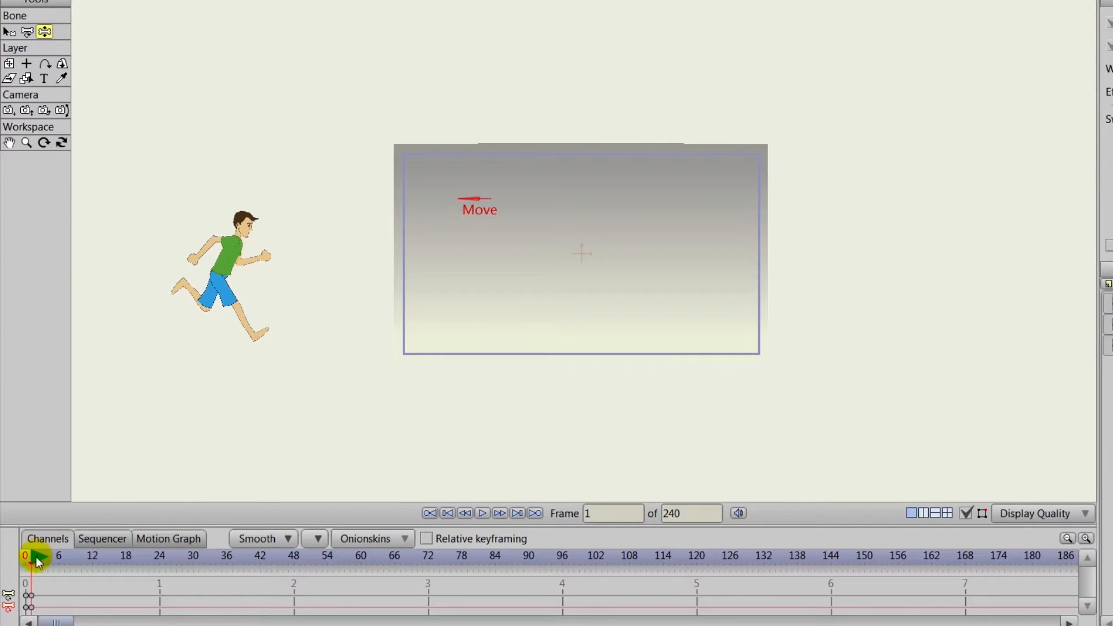
left_click_drag(32, 566, 300, 565)
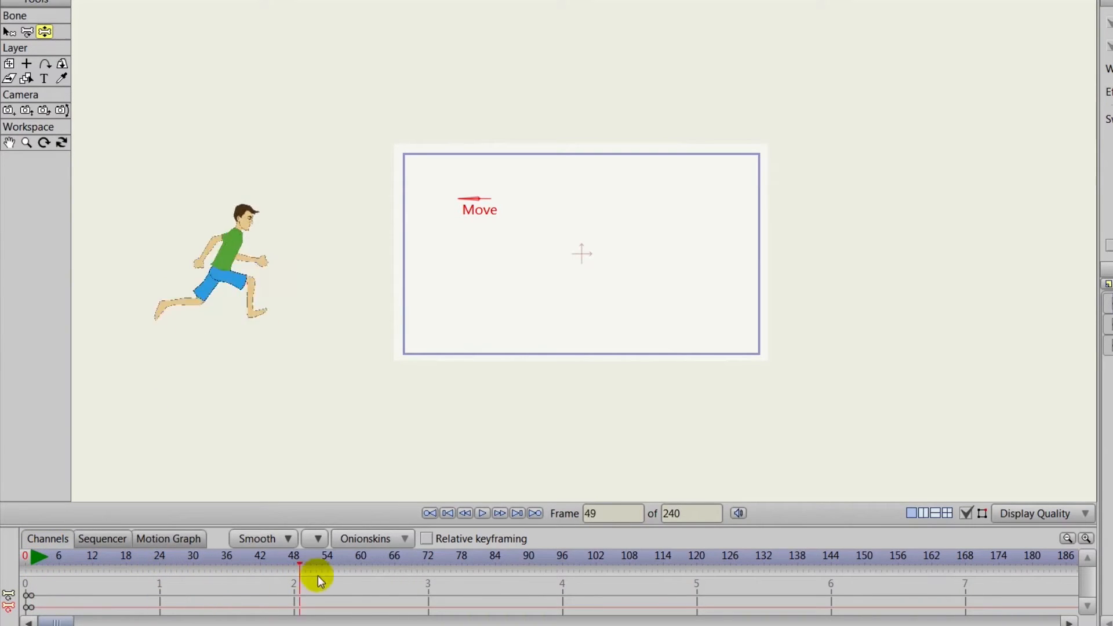
left_click_drag(298, 572, 563, 572)
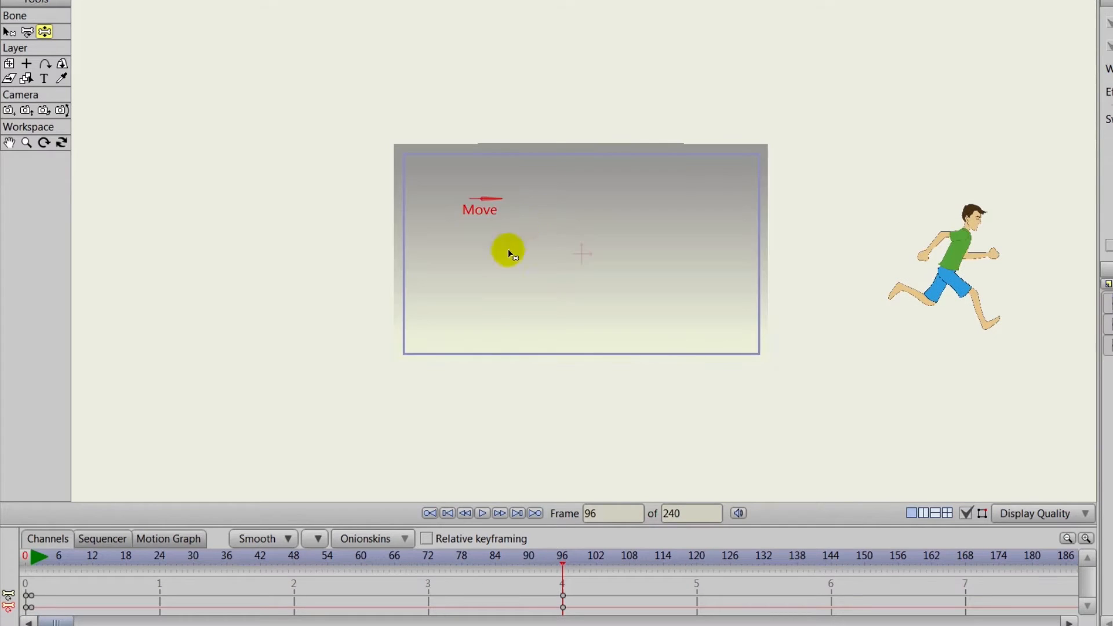
left_click(465, 513)
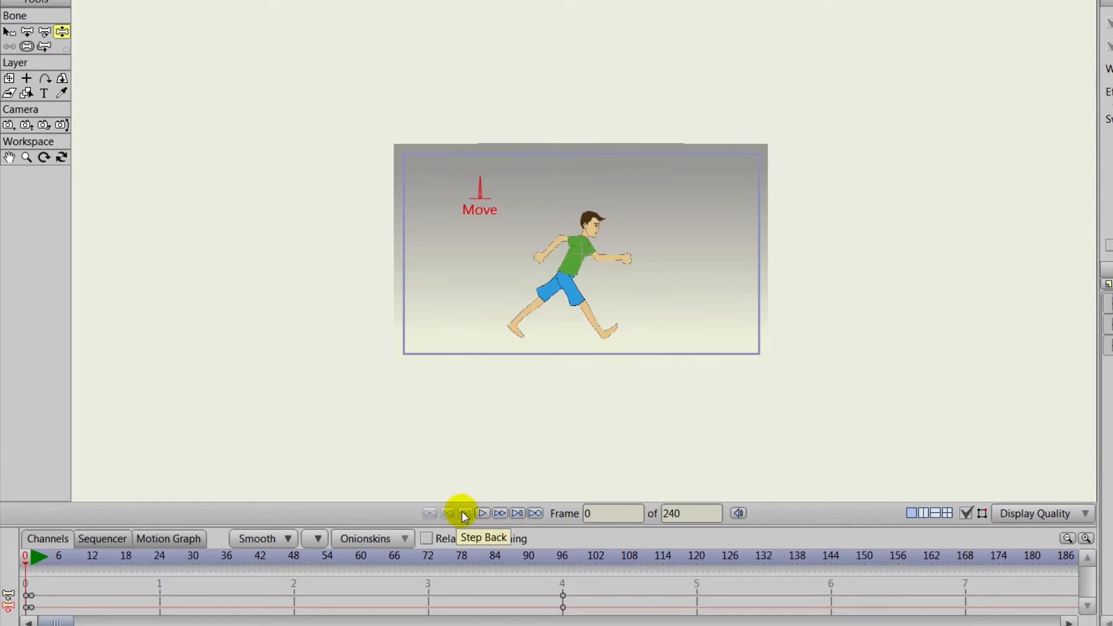
- Rewind and play back the faster cross-stage movement
left_click(482, 513)
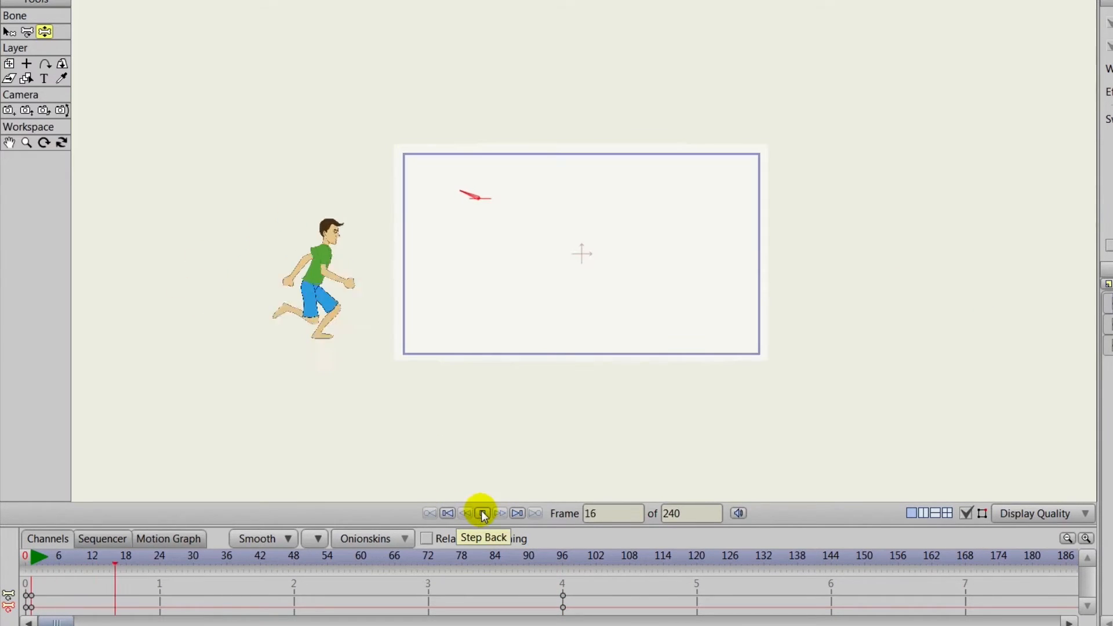
left_click(482, 513)
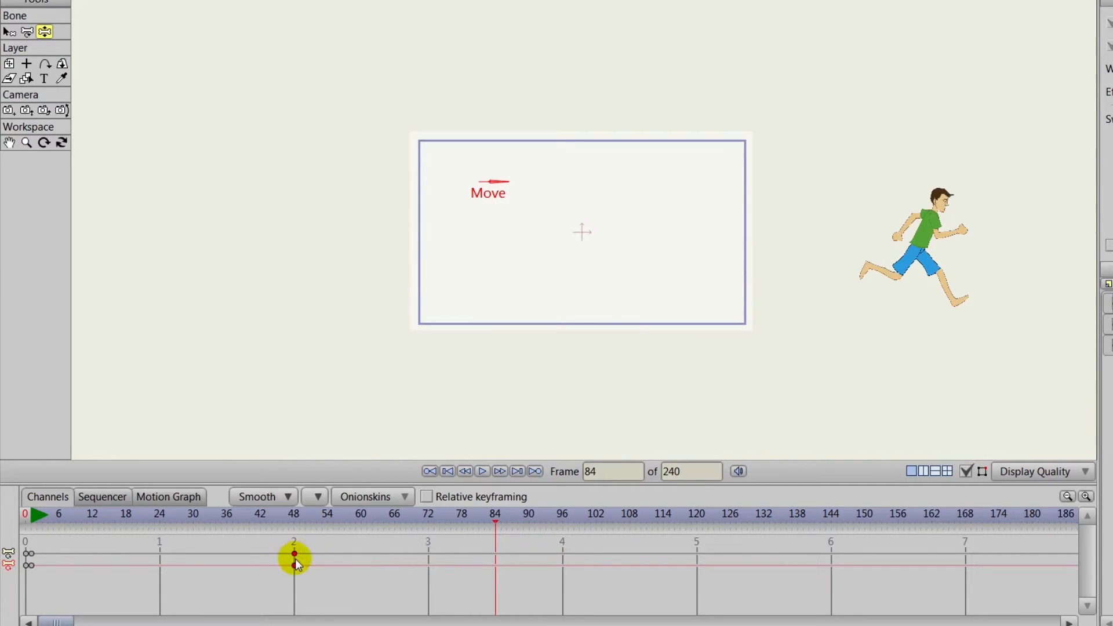
left_click(483, 471)
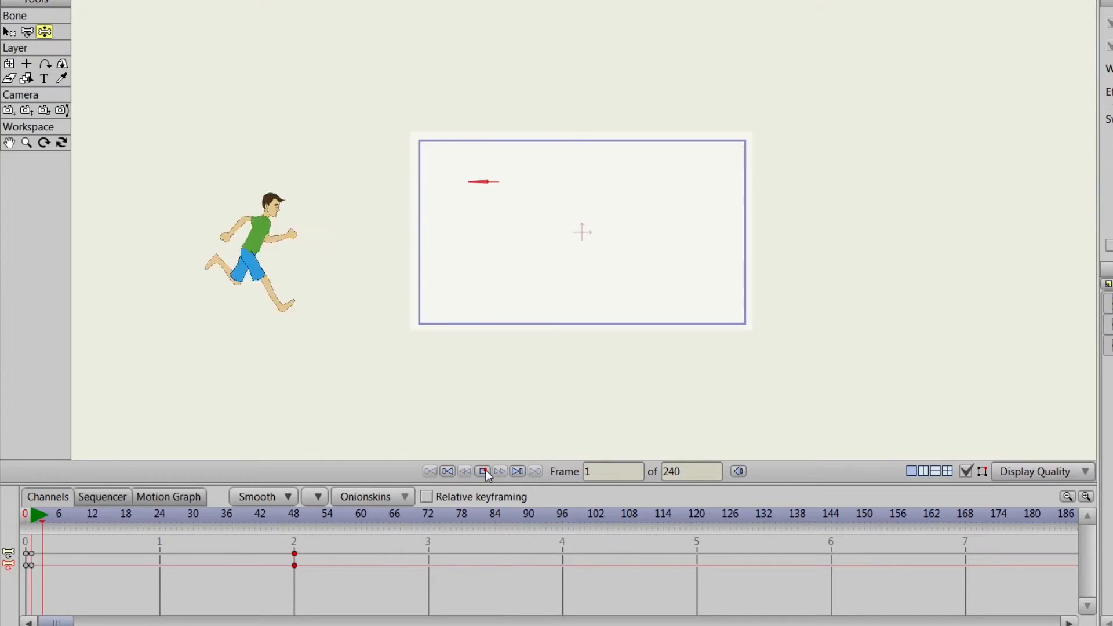
left_click(479, 470)
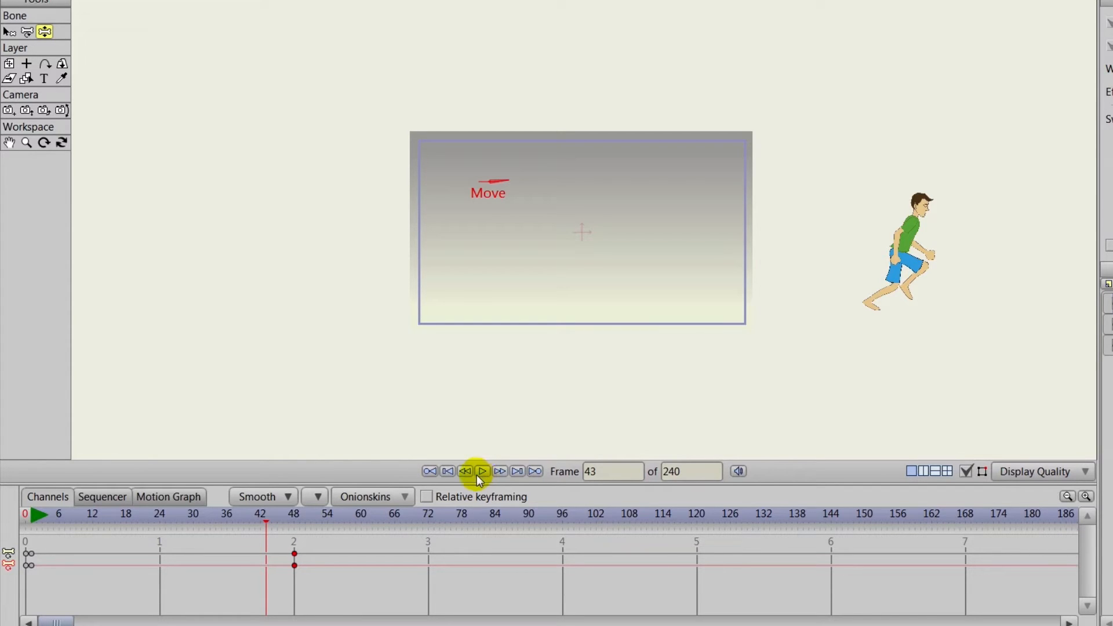
left_click(447, 470)
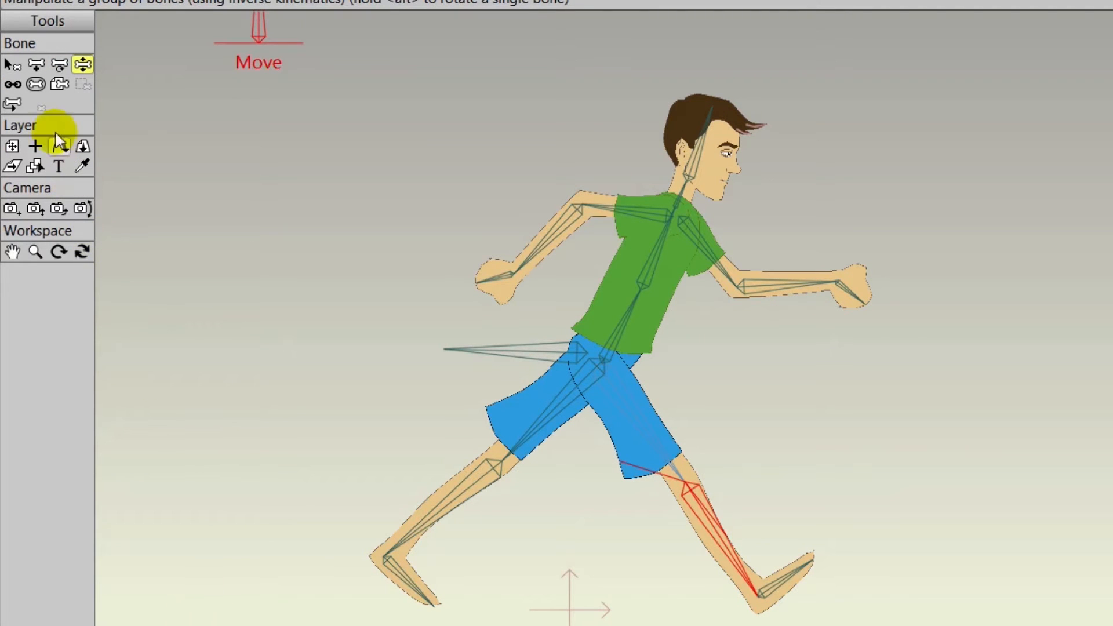
- With bone selection active, give the FL leg bone a custom colour
left_click(12, 64)
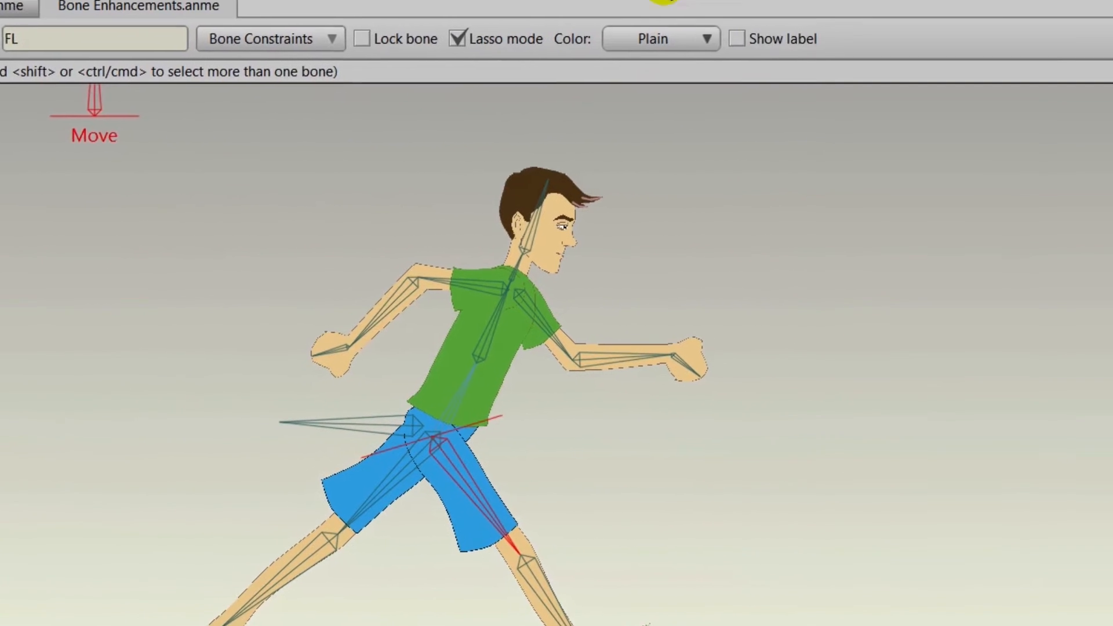
left_click(659, 38)
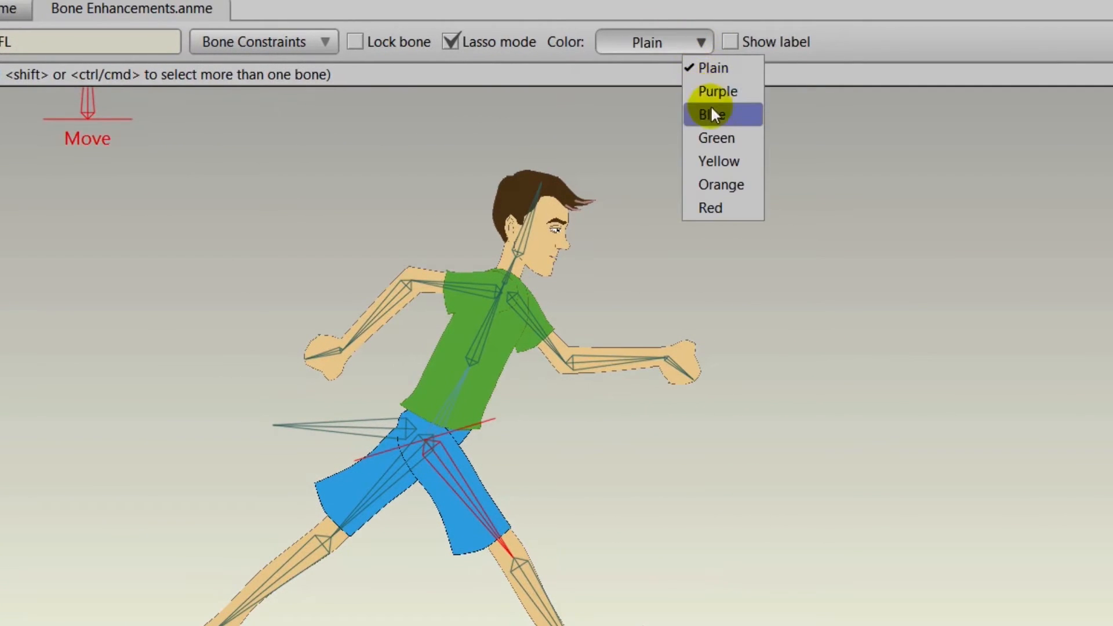
left_click(721, 184)
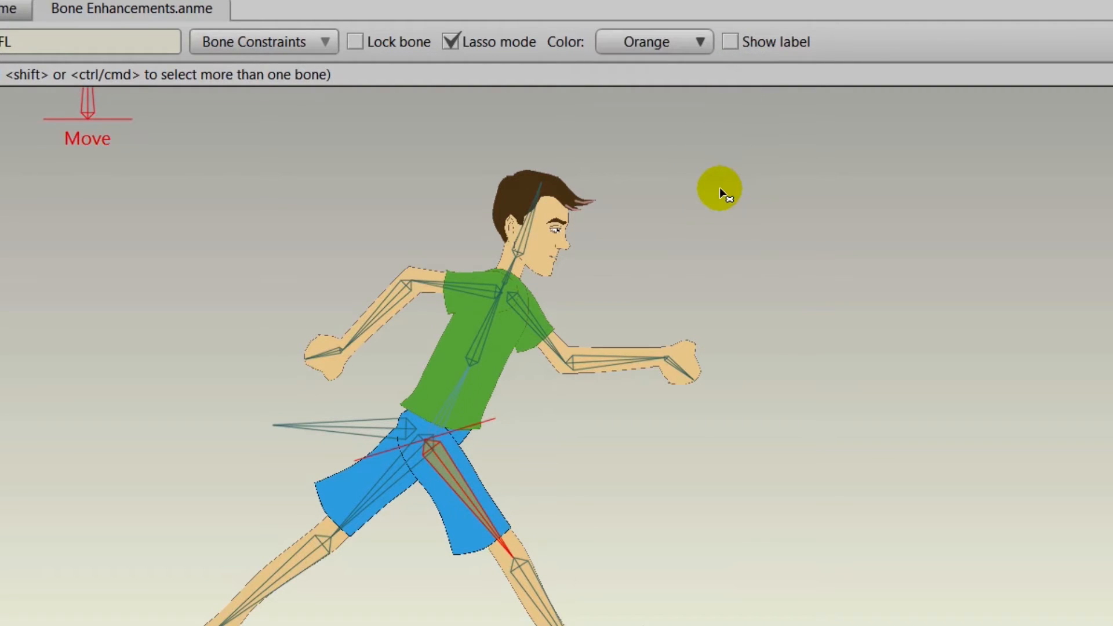
left_click(652, 41)
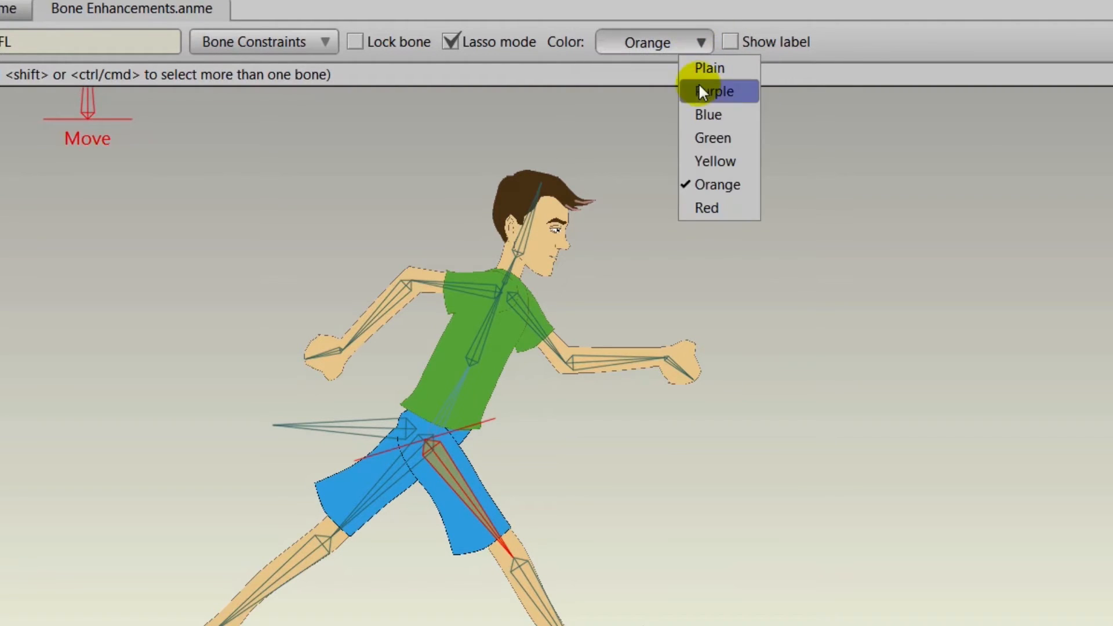
left_click(714, 162)
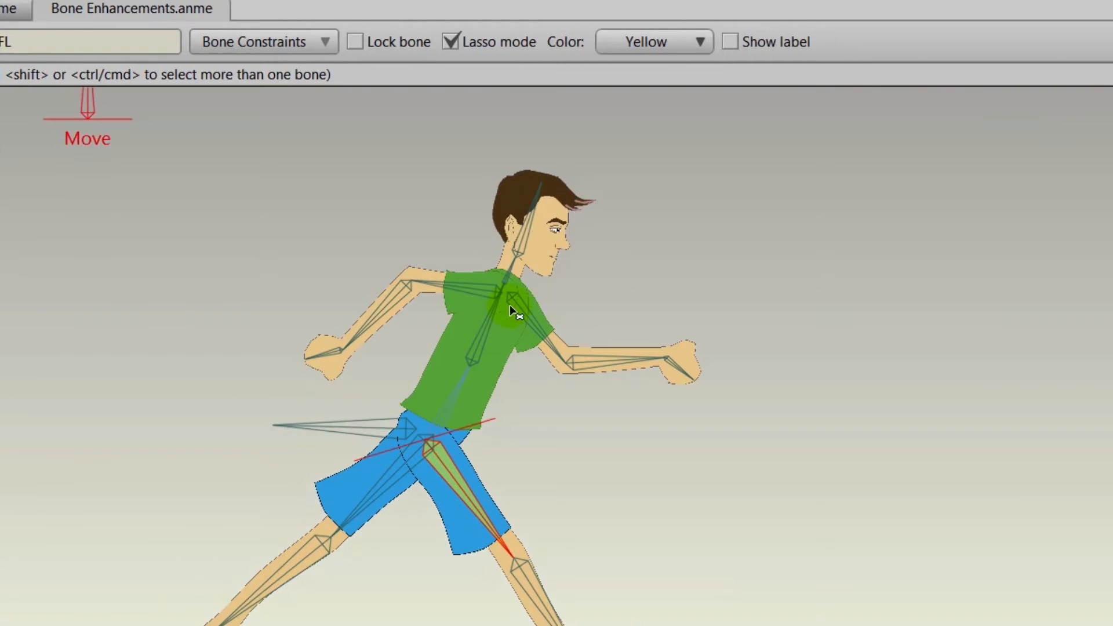
- Set the FA arm bone's colour to Yellow, then select another arm bone
left_click(652, 41)
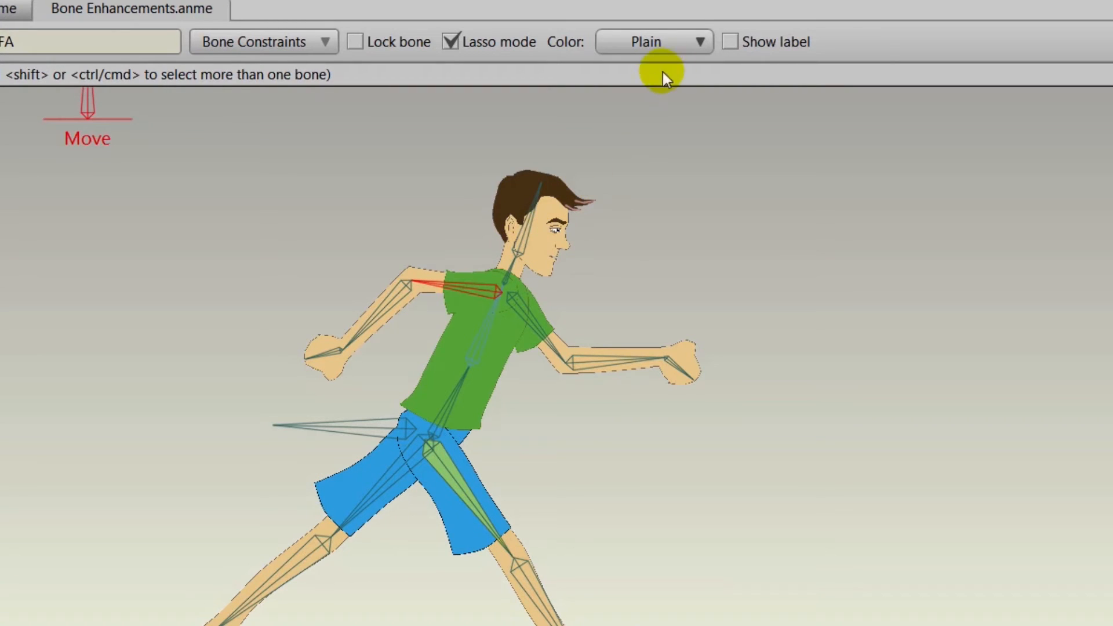
left_click(652, 41)
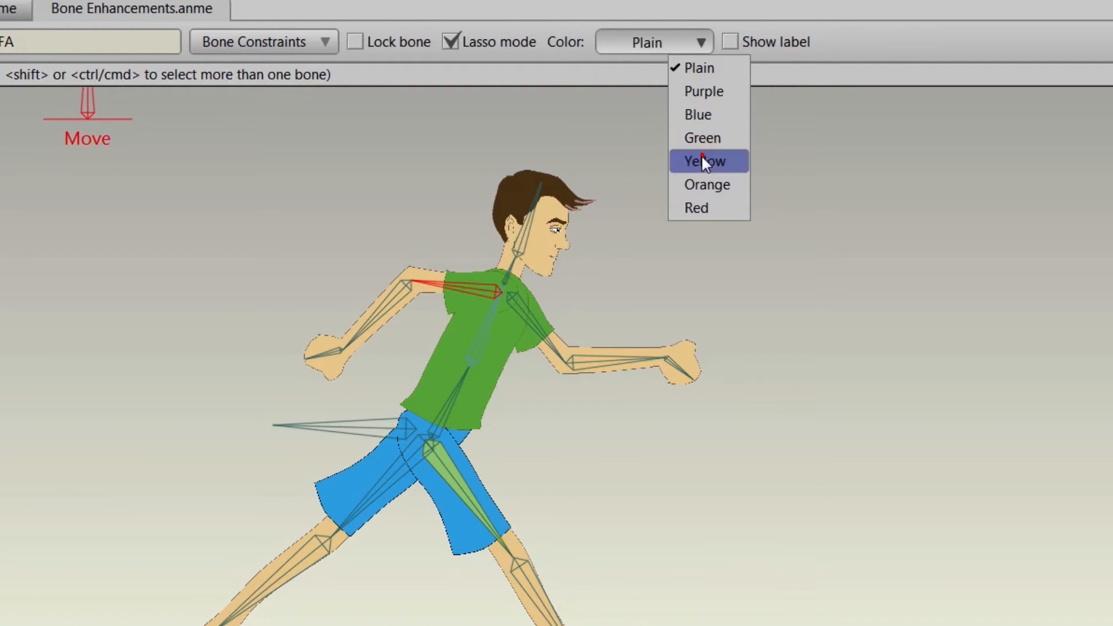
left_click(703, 161)
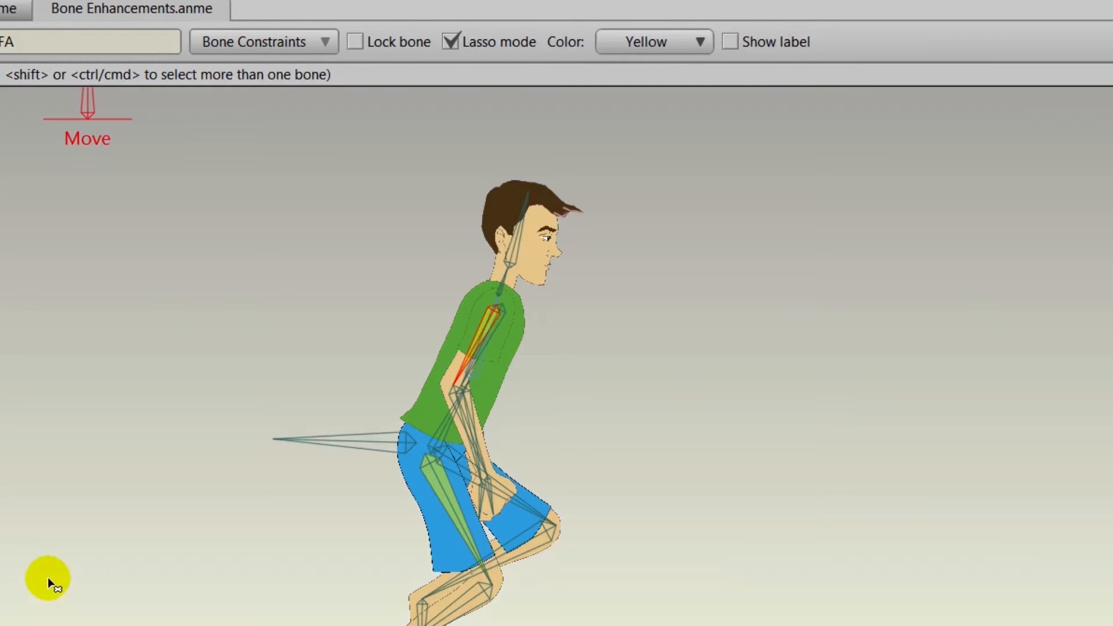
mouse_move(483, 356)
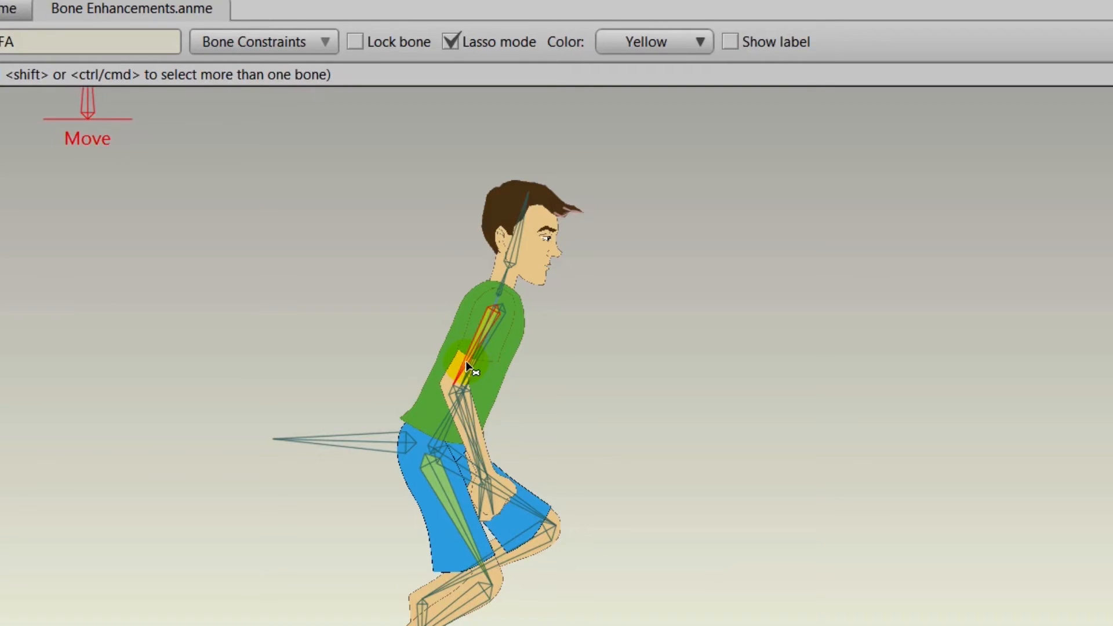
left_click(467, 368)
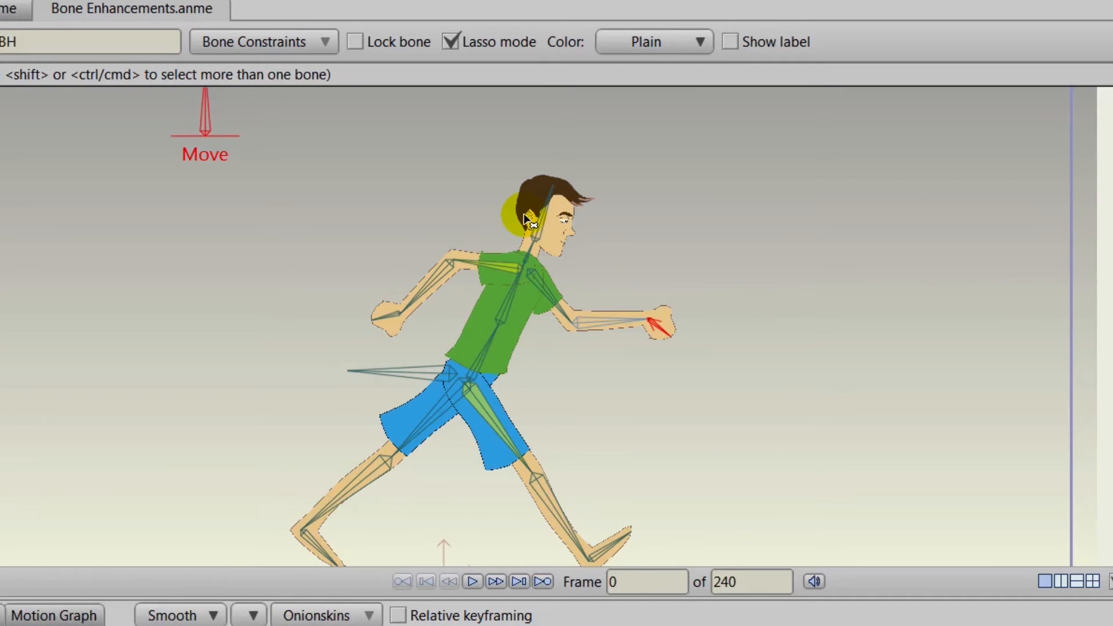
- Set the BH hand bone's colour to Yellow
left_click(652, 41)
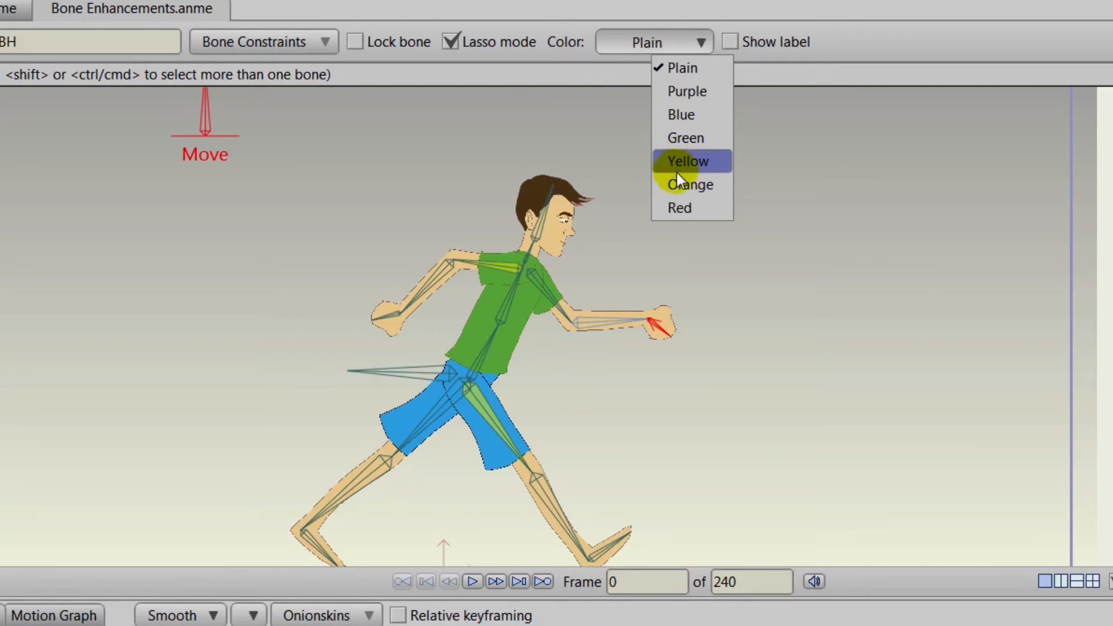
left_click(686, 91)
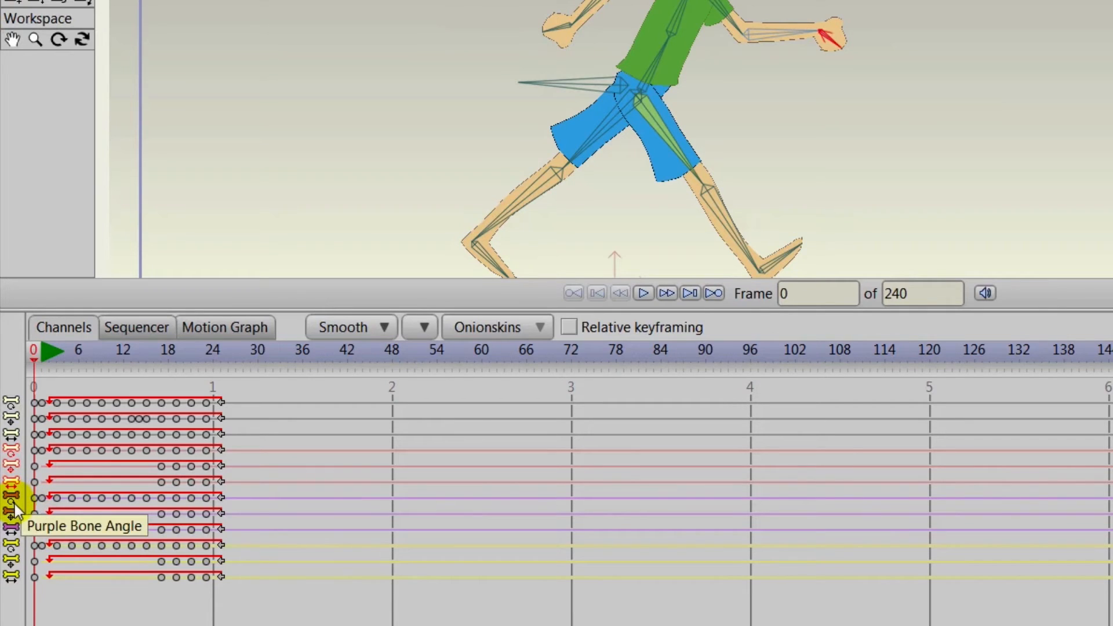
mouse_move(21, 531)
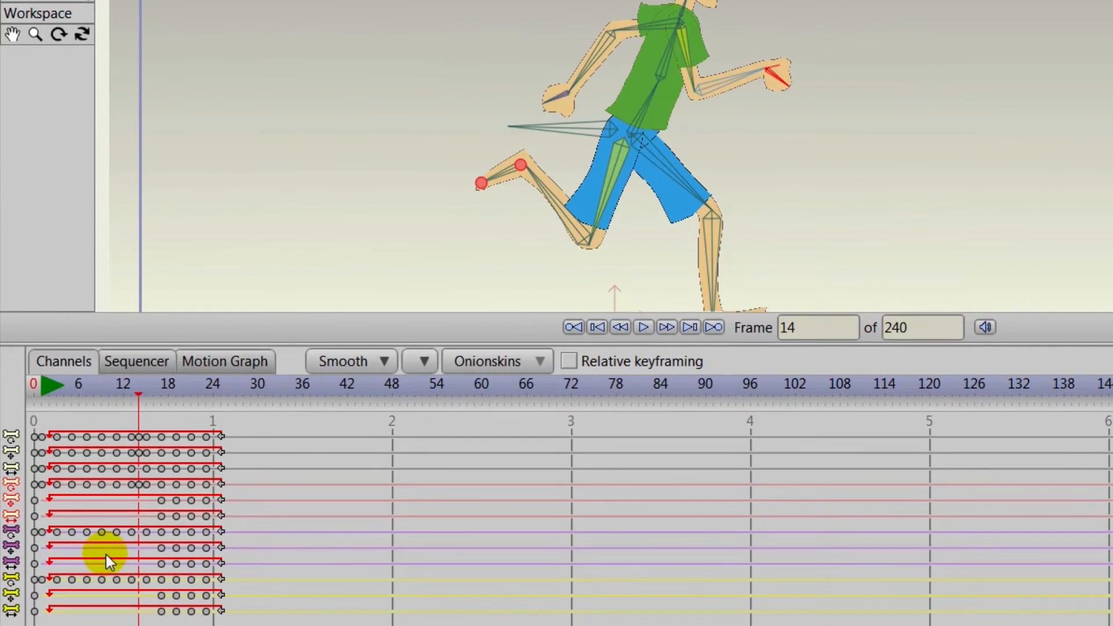
mouse_move(55, 538)
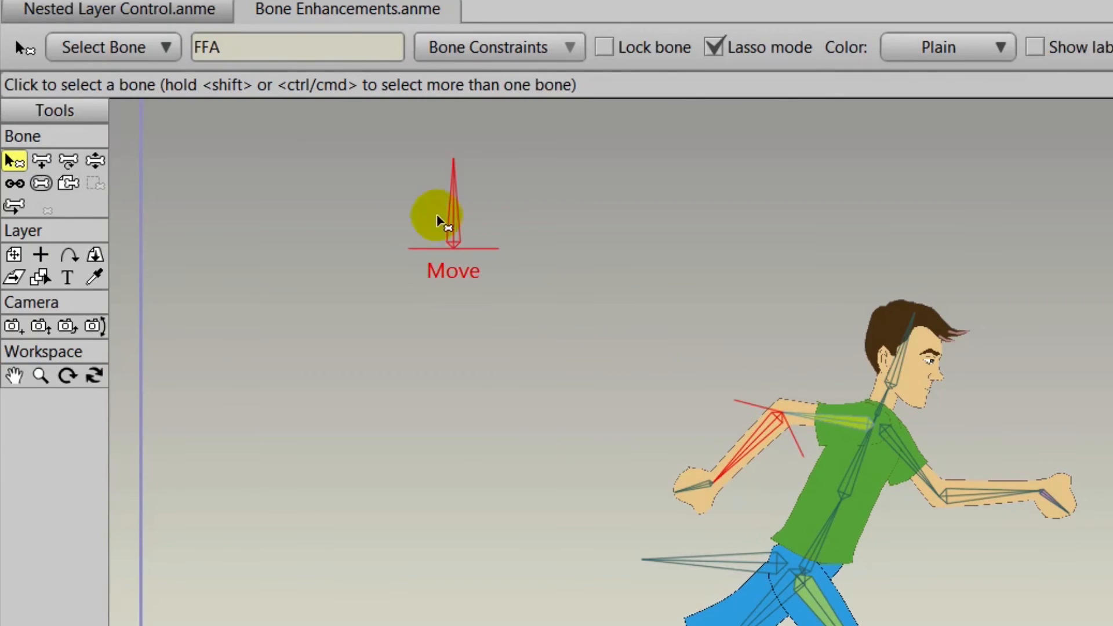
mouse_move(851, 480)
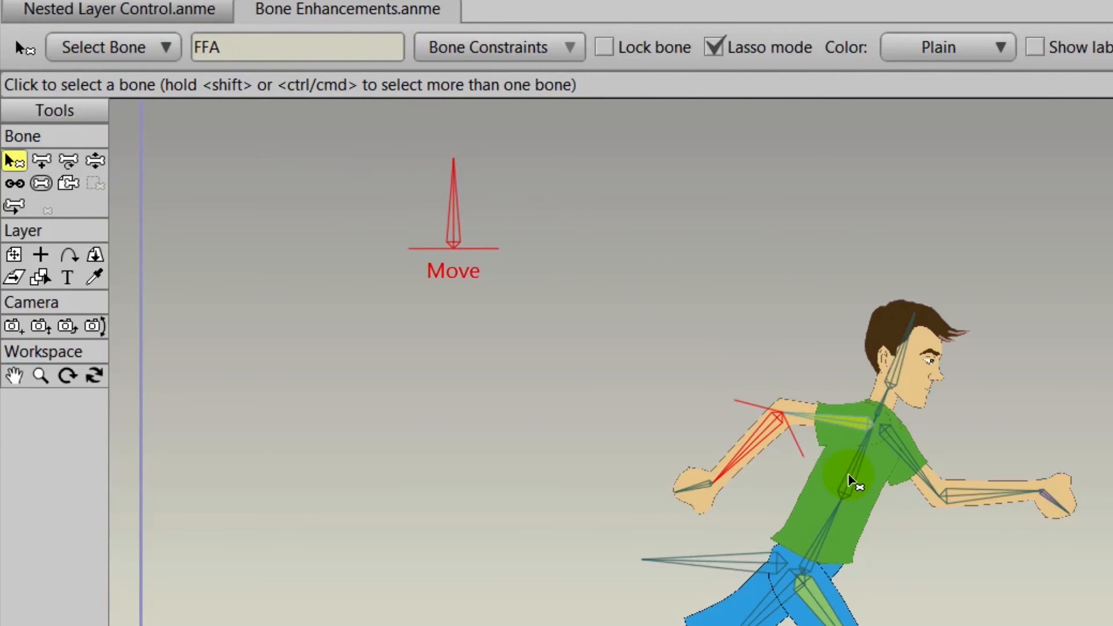
- Select the UB bone, then the yellow upper arm bone, and enable its Show label
left_click(848, 483)
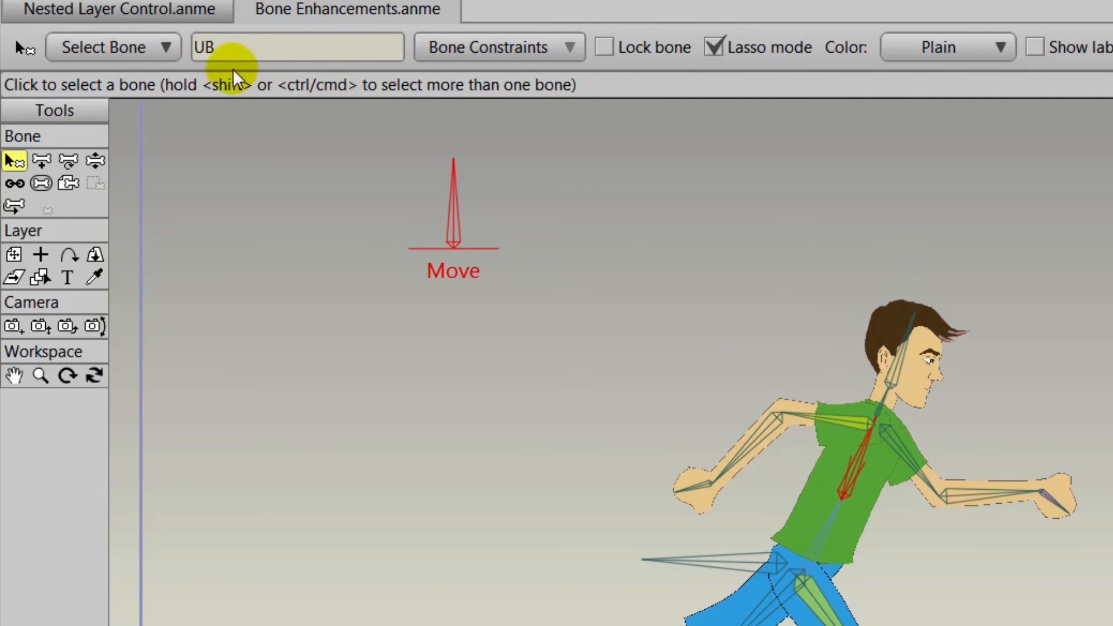
mouse_move(724, 458)
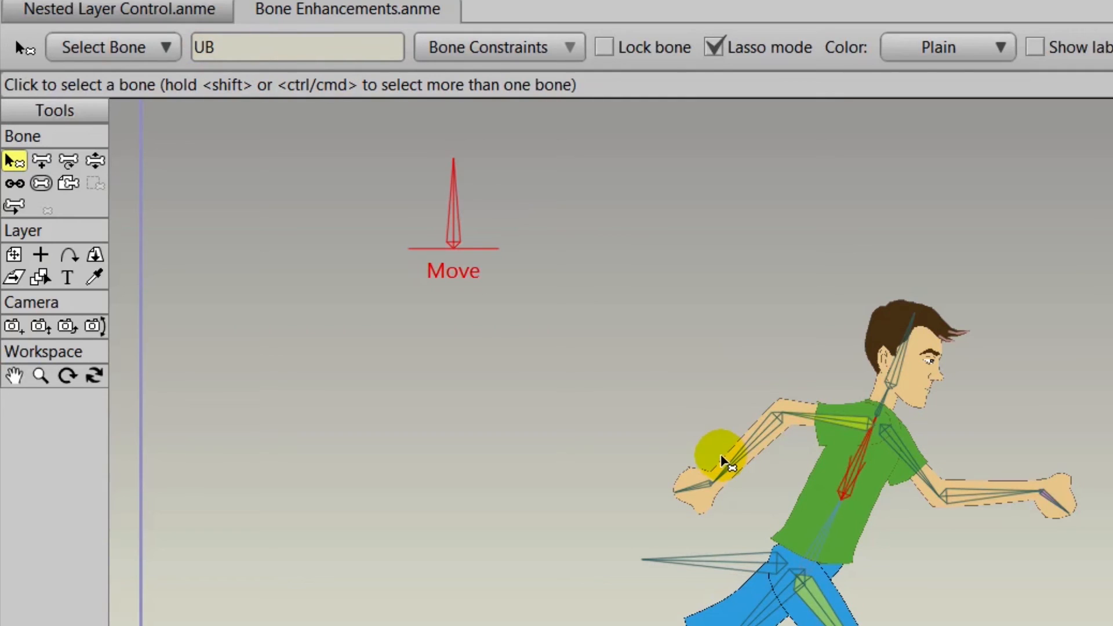
left_click(838, 426)
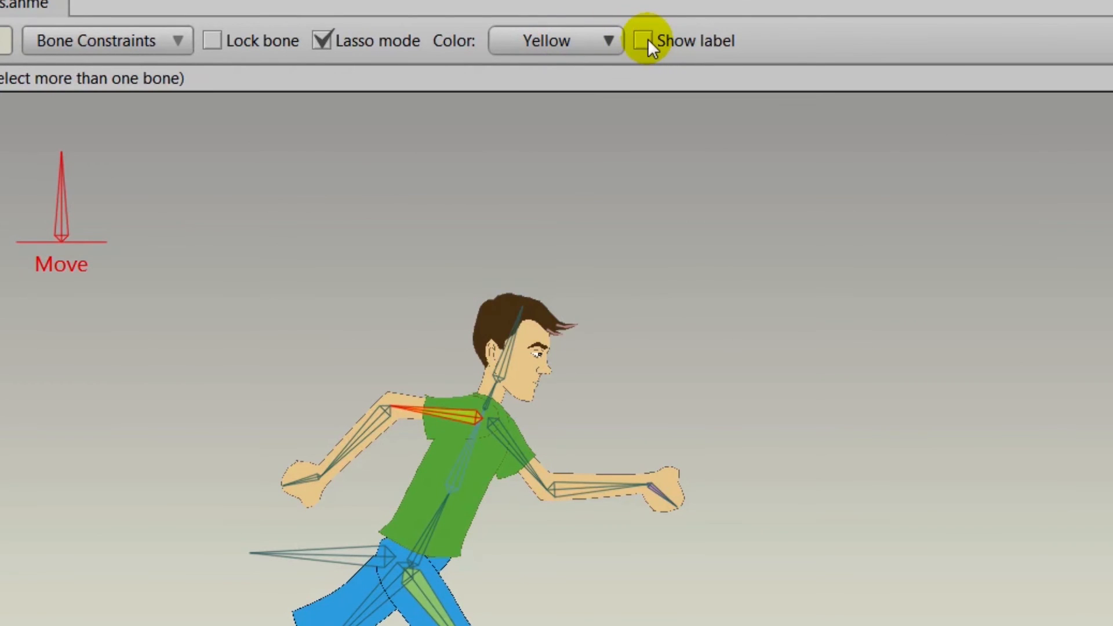
left_click(643, 41)
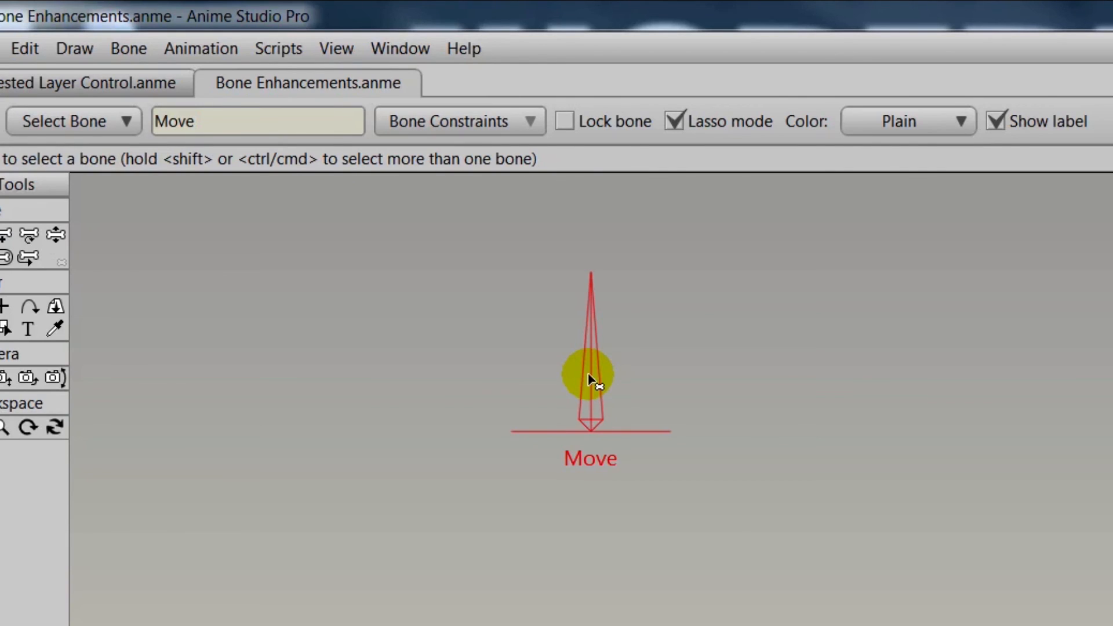
mouse_move(993, 152)
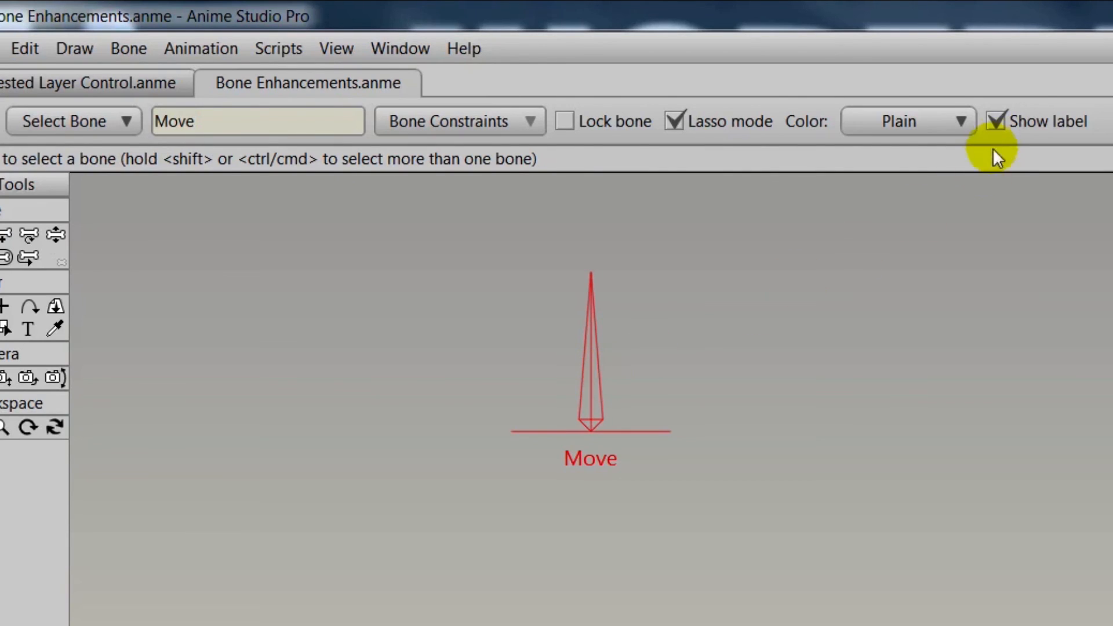
- Enable Show label on all selected bones and pan to view the labelled rig
left_click(995, 120)
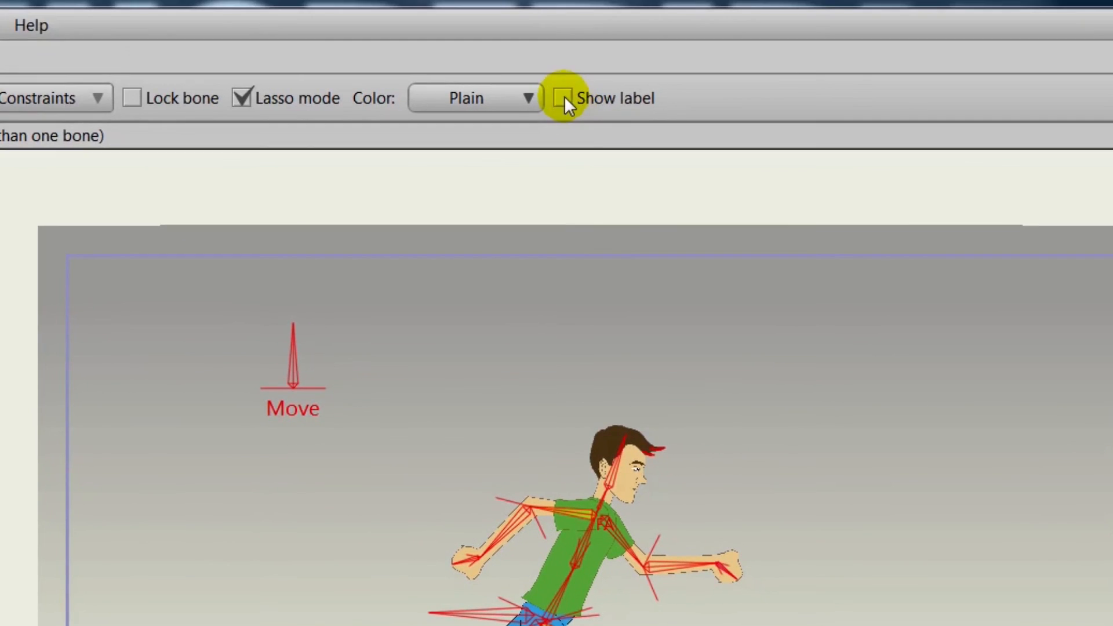
left_click(565, 98)
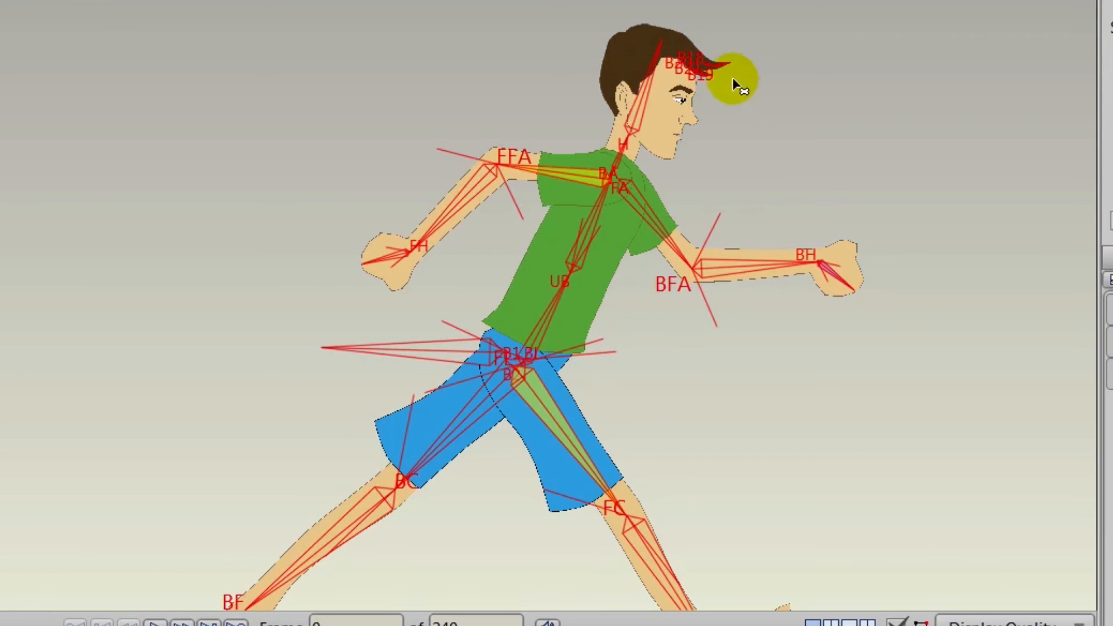
left_click_drag(738, 85, 447, 103)
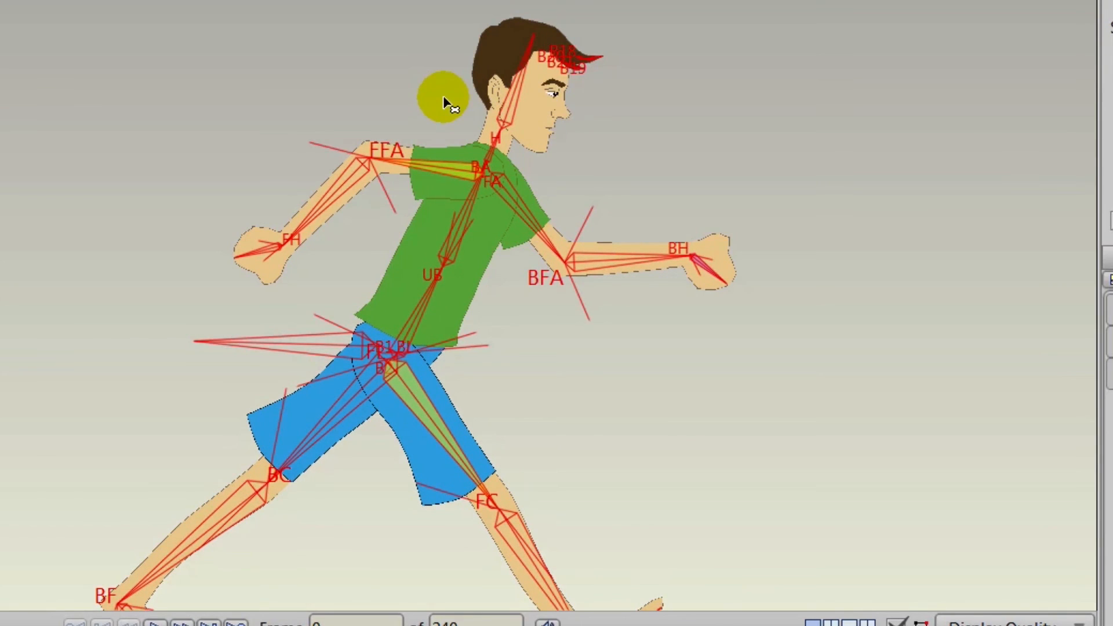